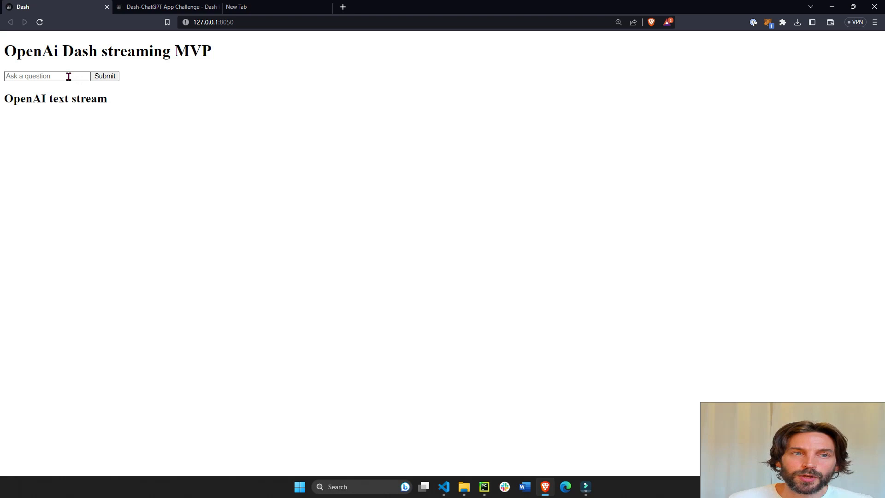
# Submit the question 'what is plotly dash' to the OpenAI streaming Dash app.
pyautogui.write('what is plotly dash')
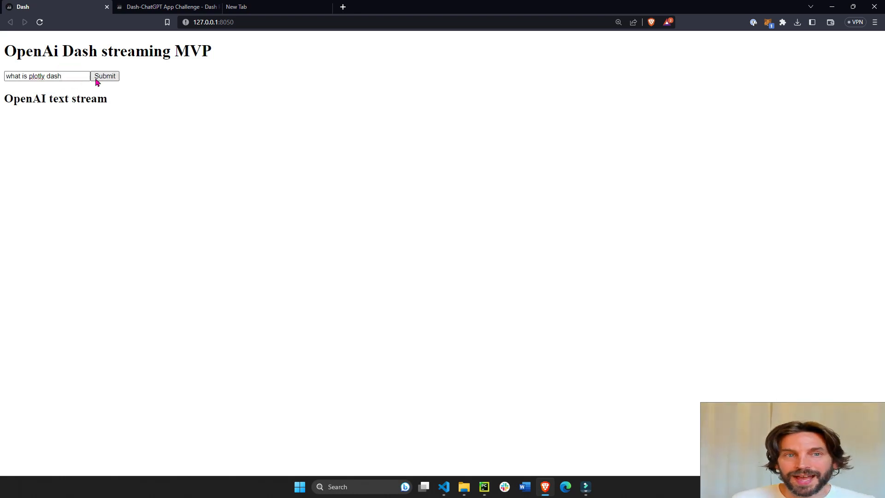
pyautogui.click(104, 75)
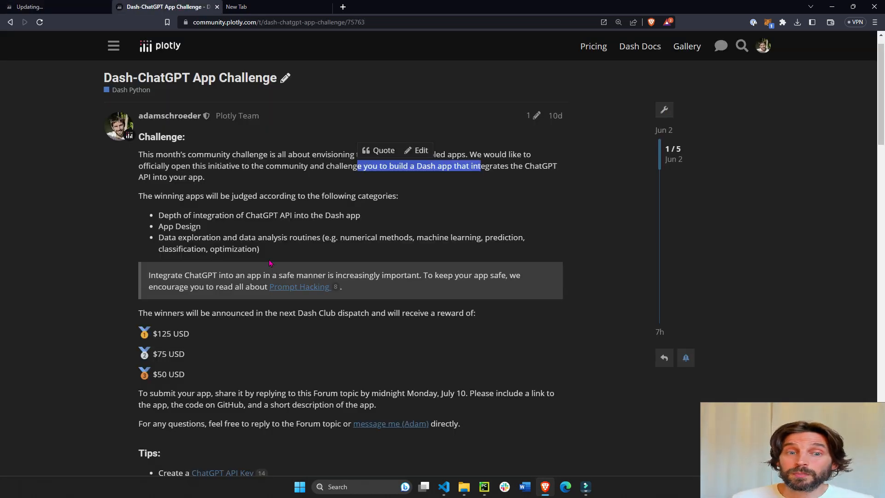
# Read through the challenge post's judging criteria, rewards, tips and example app repos, selecting a tips passage.
pyautogui.scroll(-3)
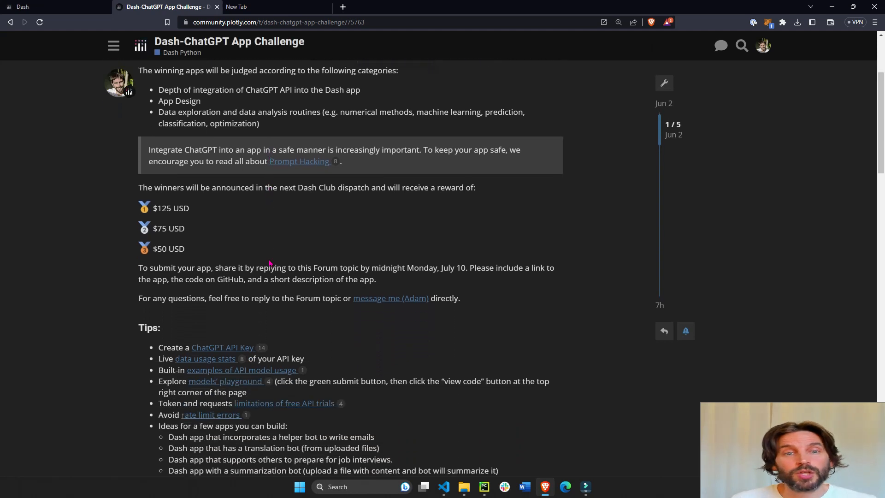
pyautogui.scroll(-3)
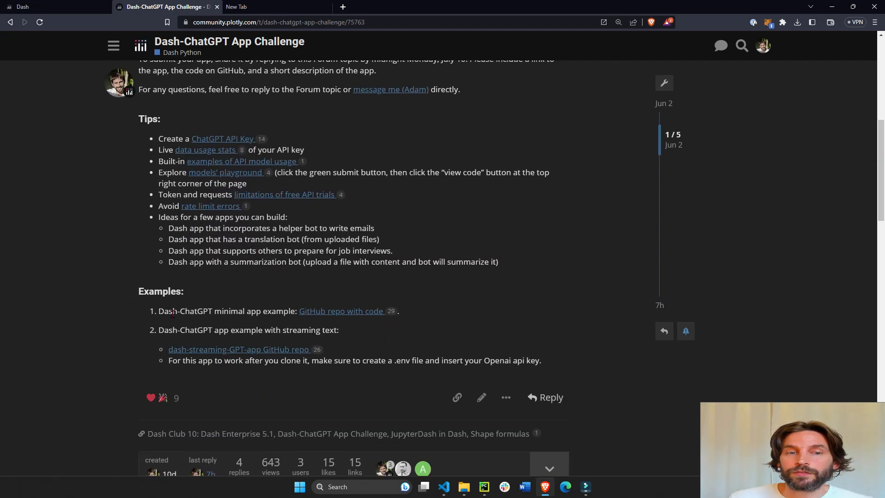
pyautogui.moveTo(169, 311); pyautogui.dragTo(325, 361)
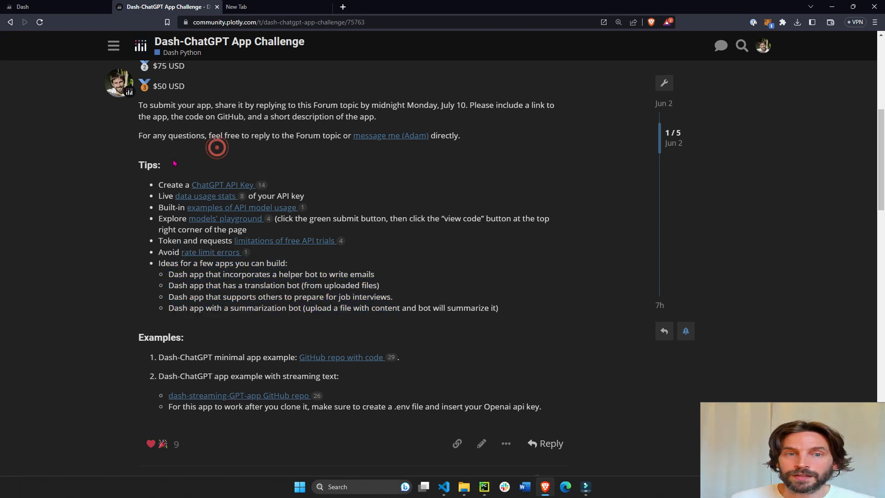
pyautogui.scroll(3)
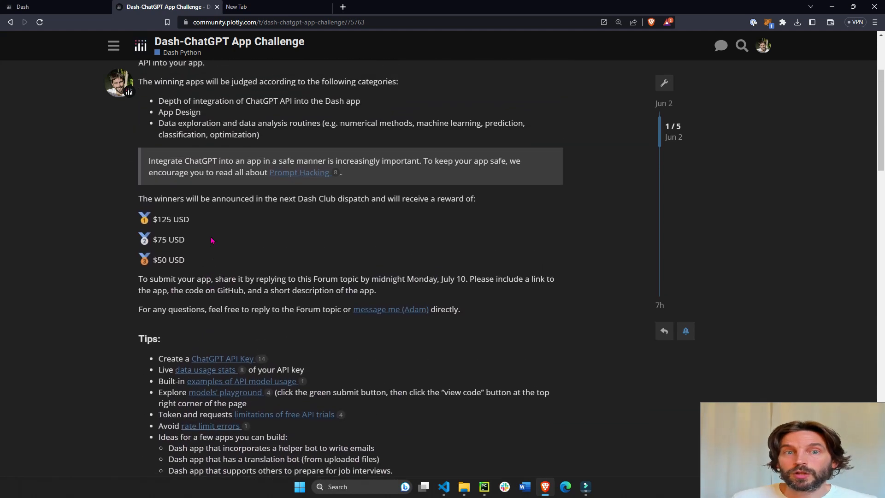